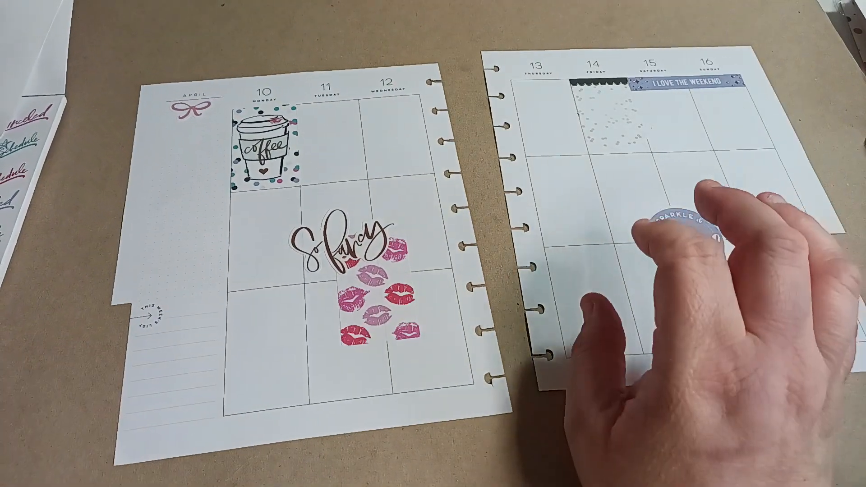
left_click(693, 234)
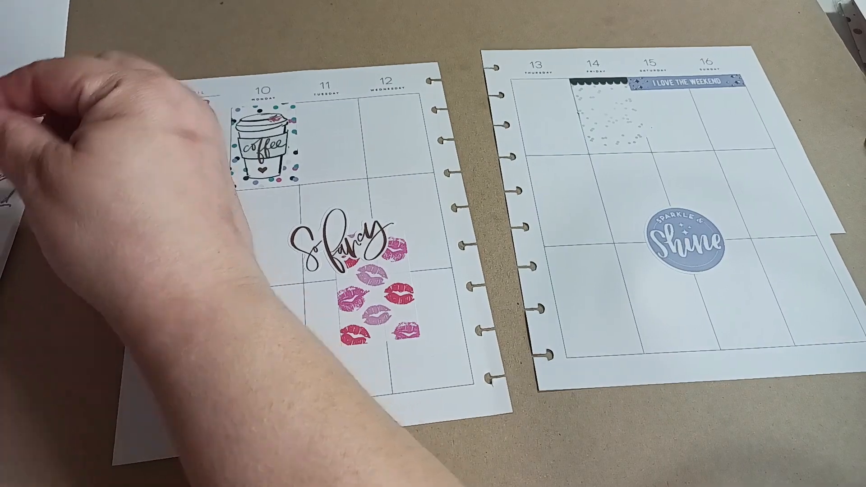